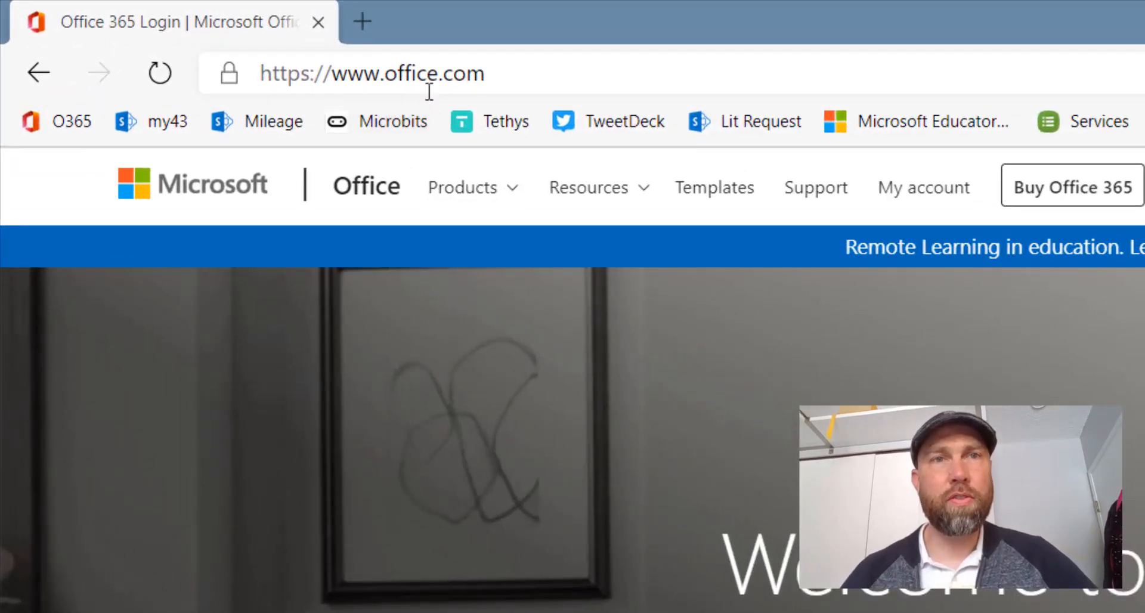
{"action": "mouse_move", "coordinate": [704, 393]}
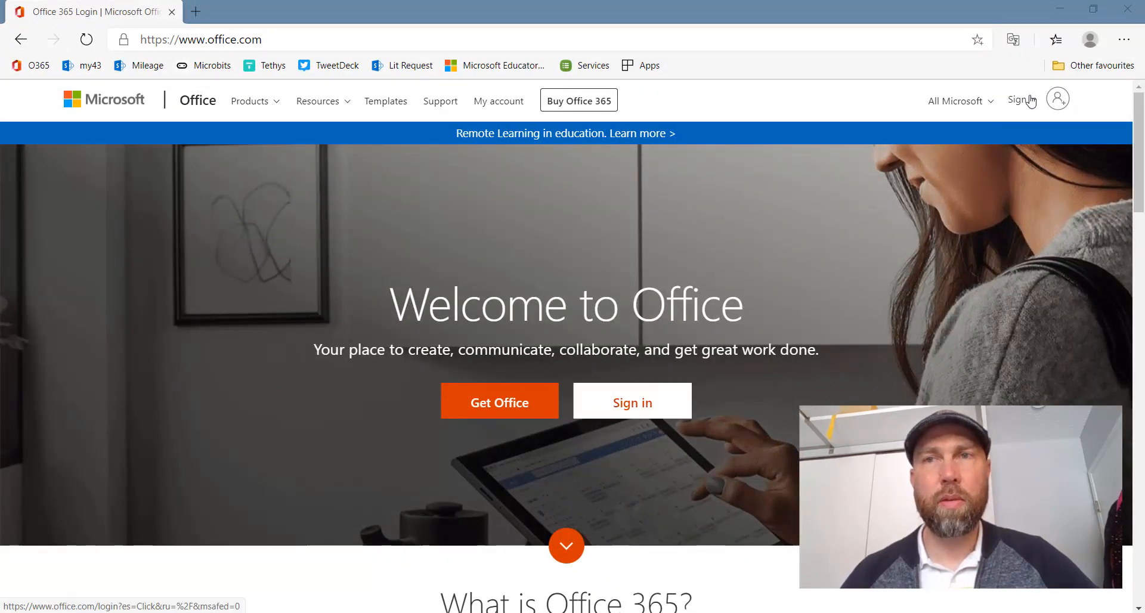
Step: Begin signing in to Office 365 from the office.com welcome banner
{"action": "left_click", "coordinate": [632, 402]}
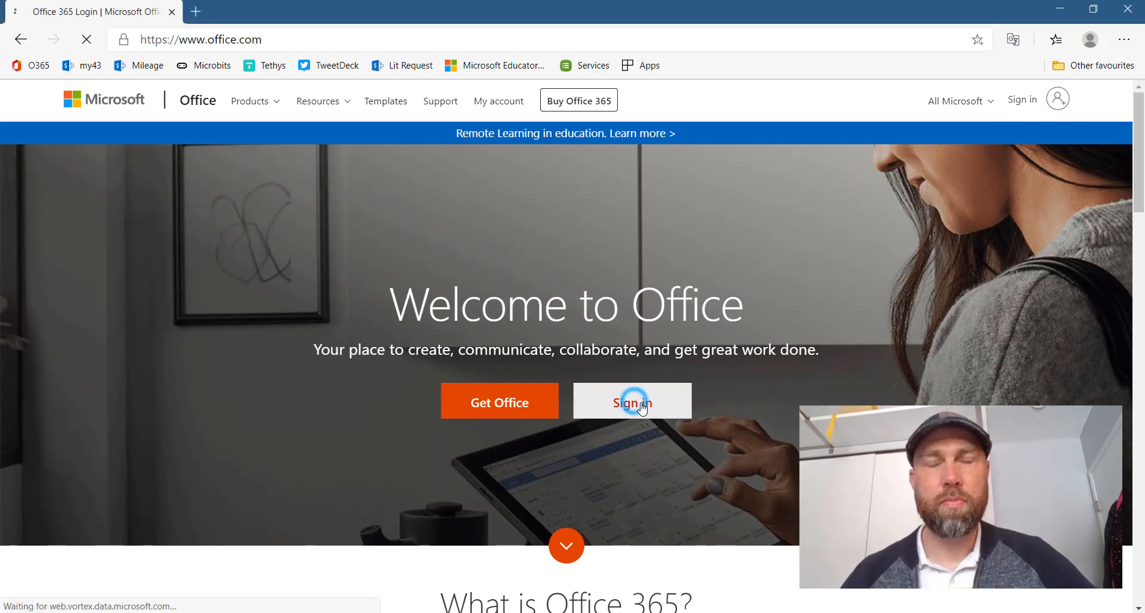
{"action": "left_click", "coordinate": [632, 402]}
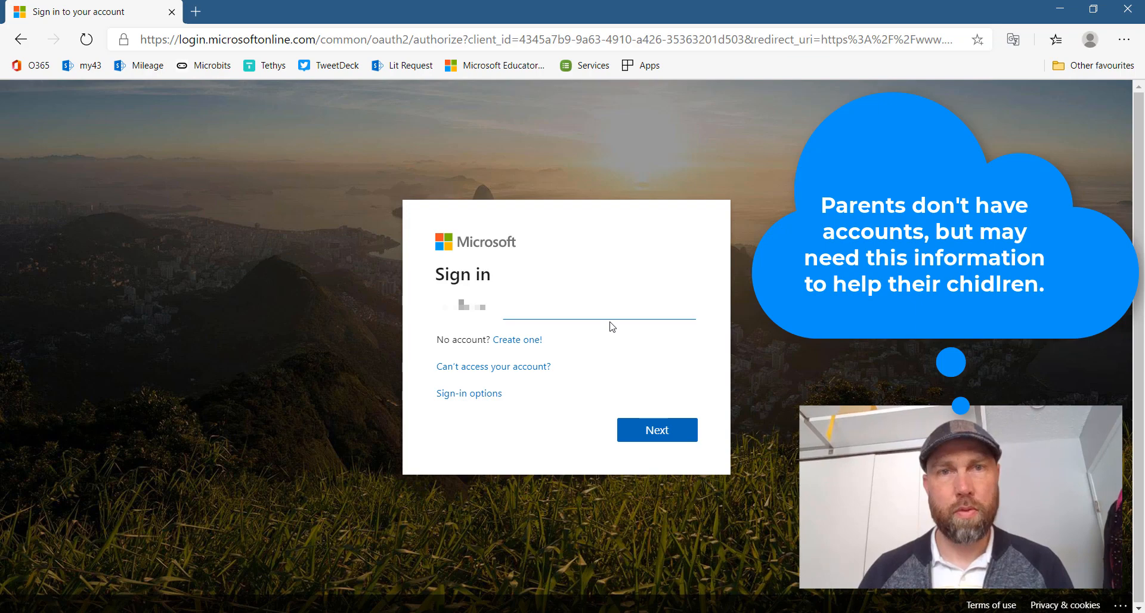
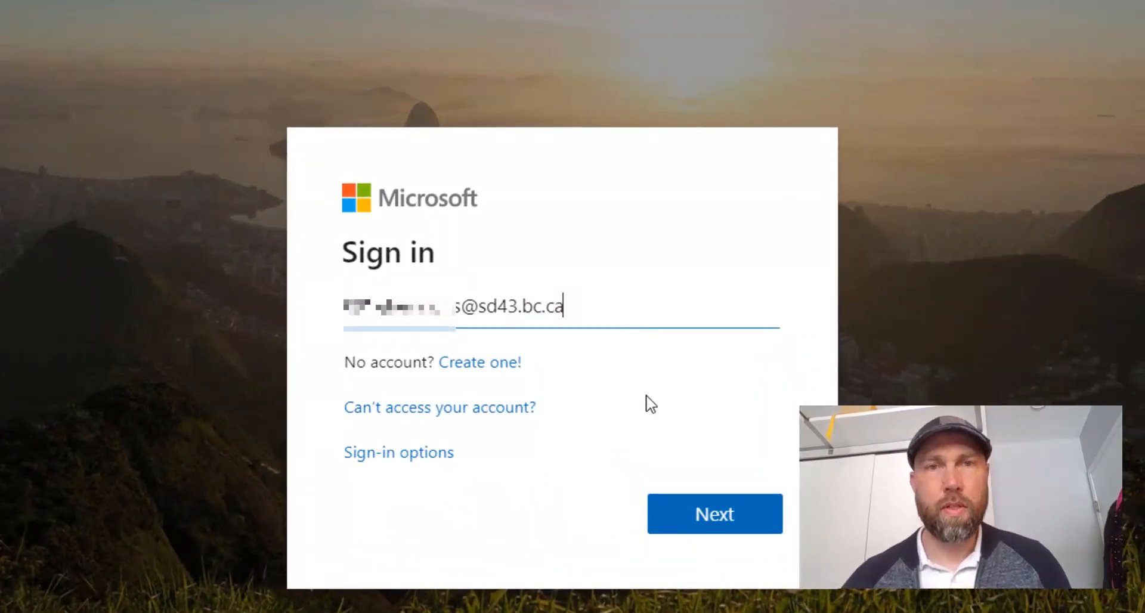
{"action": "left_click", "coordinate": [713, 514]}
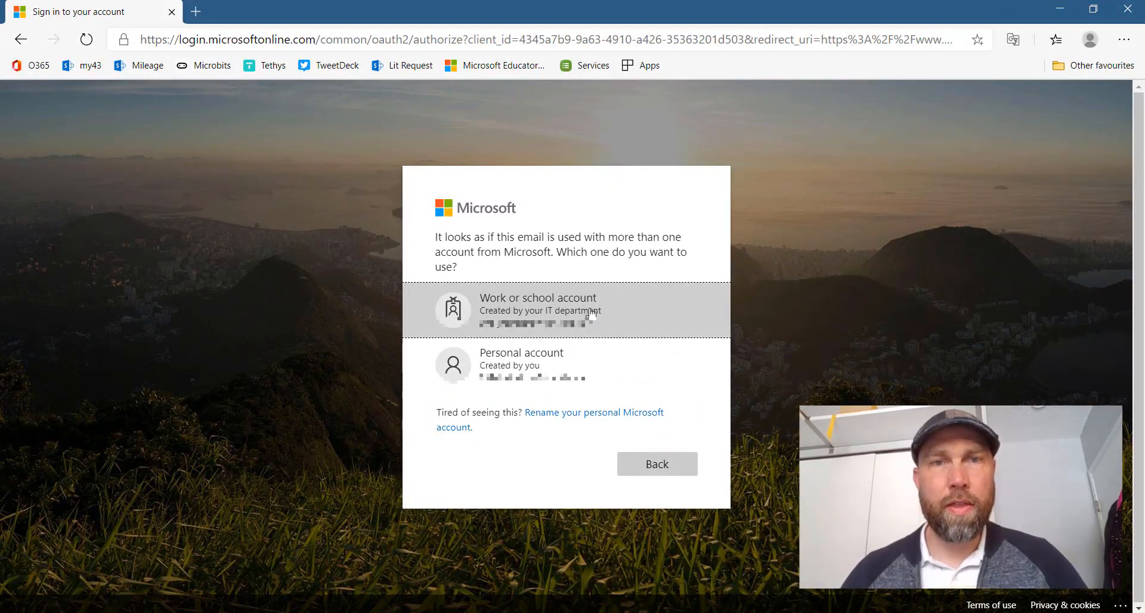
{"action": "mouse_move", "coordinate": [515, 358]}
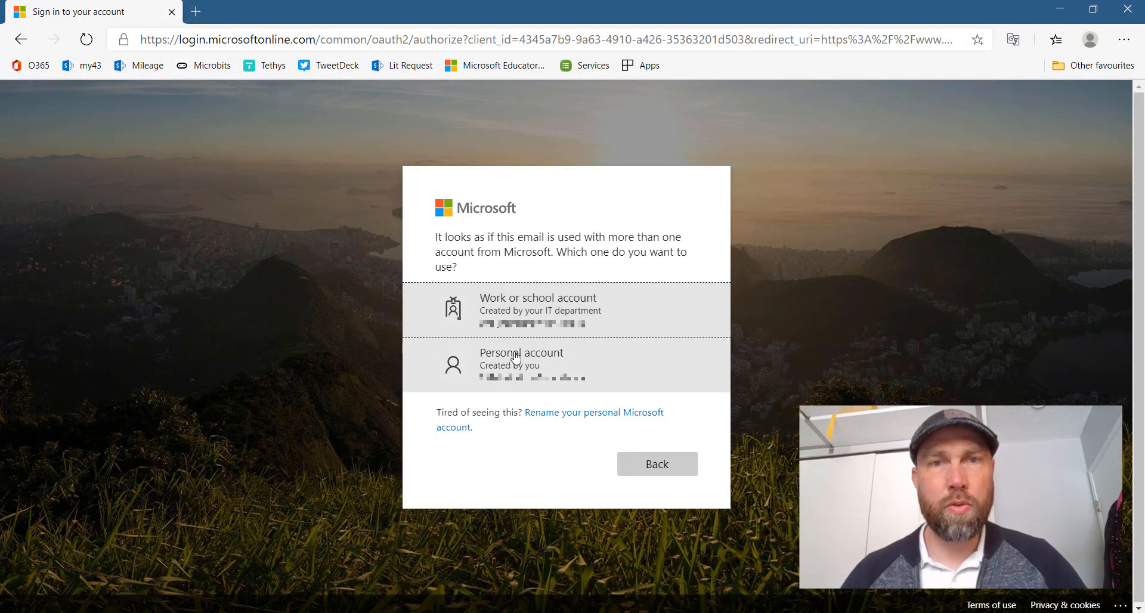
{"action": "mouse_move", "coordinate": [536, 310]}
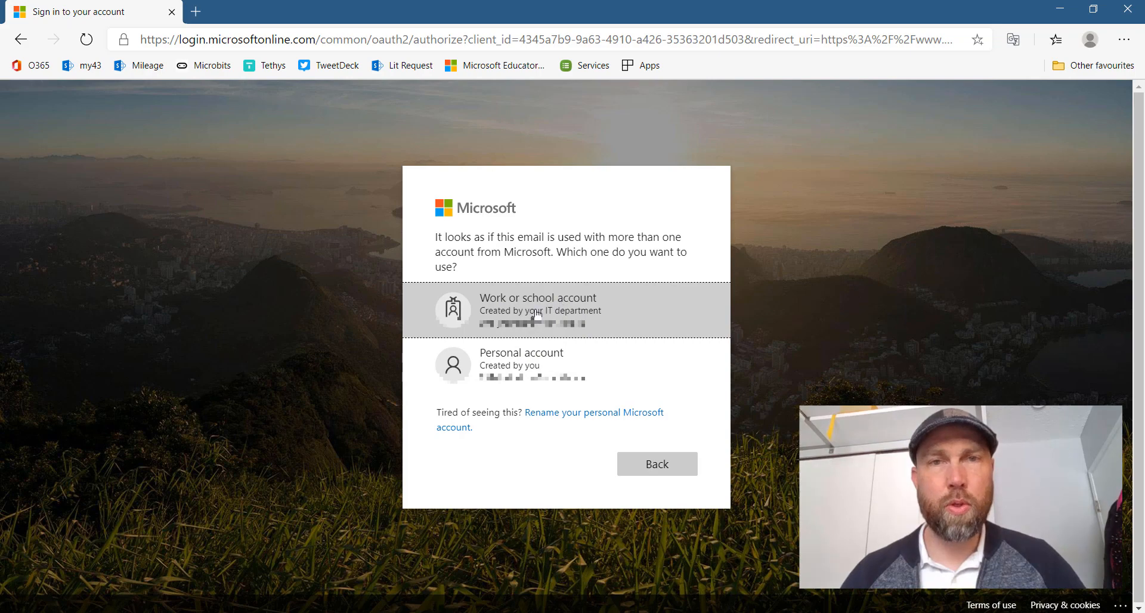
Step: Choose 'Work or school account' to reach the SD43 district sign-in page
{"action": "left_click", "coordinate": [536, 307]}
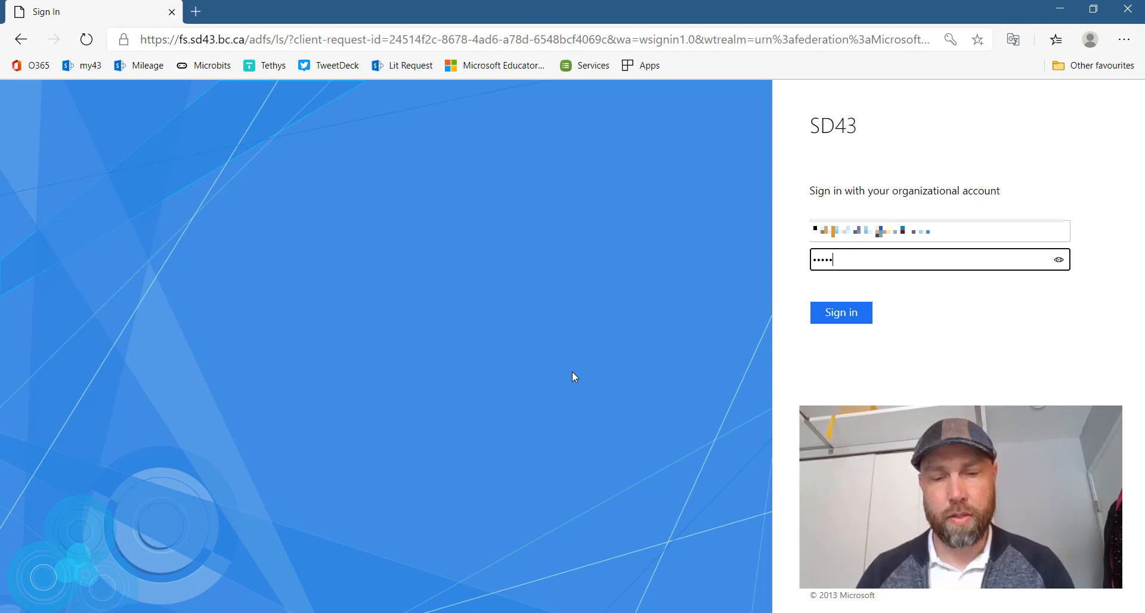
Step: Enter the account password and sign in to the organisational account
{"action": "type", "text": "••"}
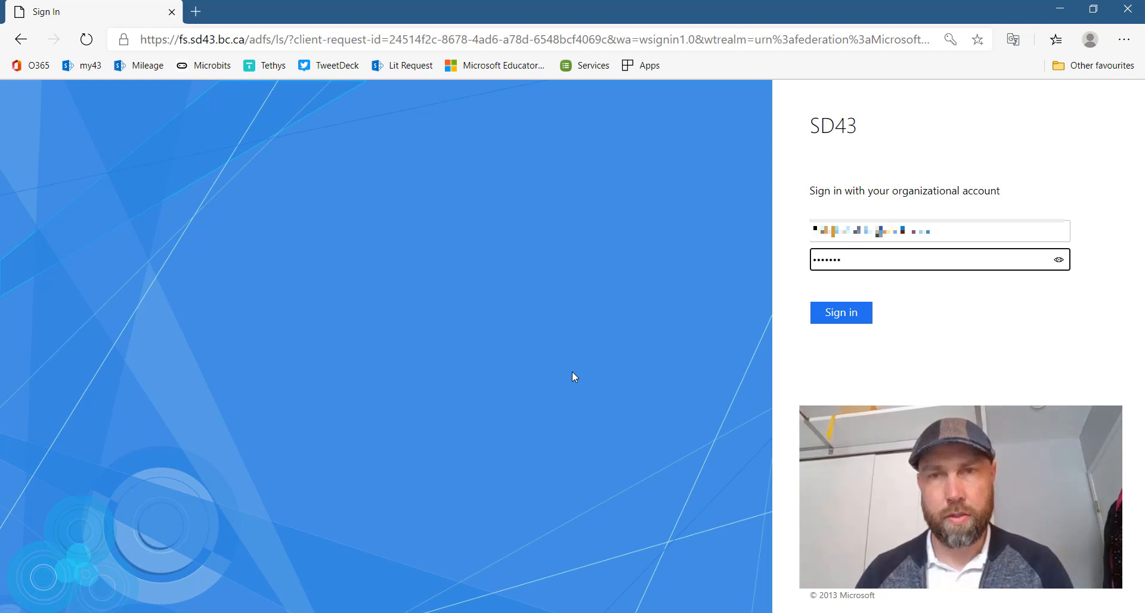
{"action": "left_click", "coordinate": [840, 313]}
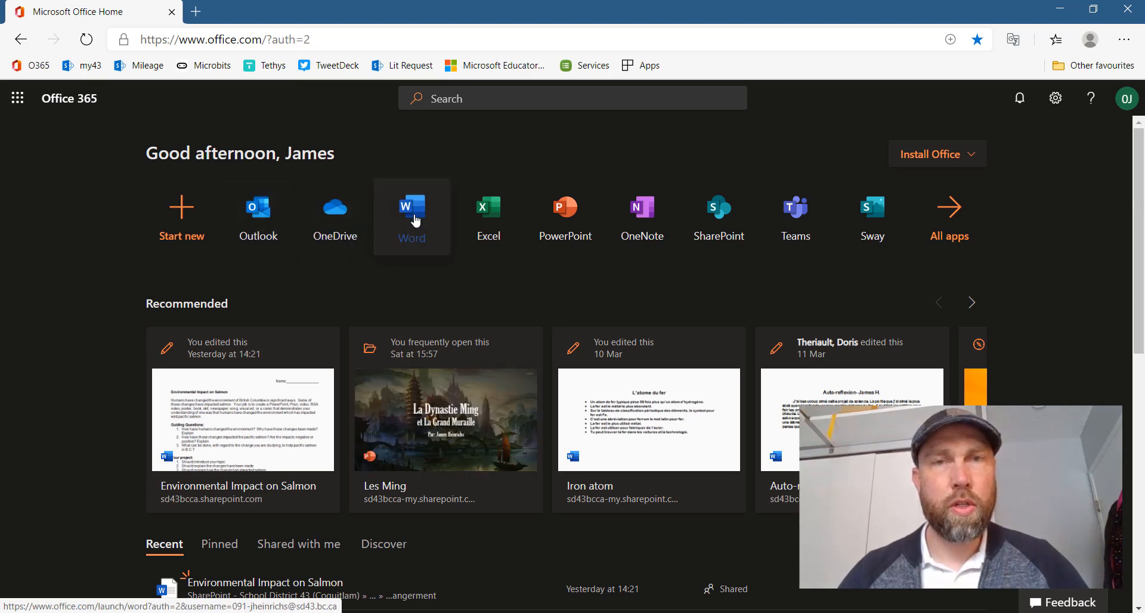
{"action": "mouse_move", "coordinate": [564, 216]}
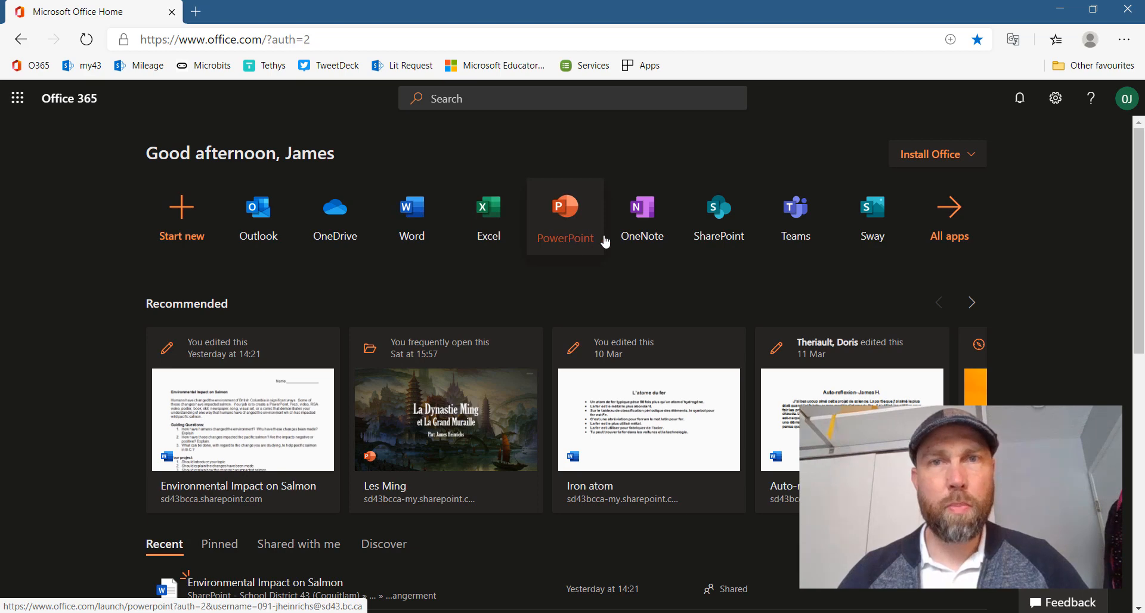
{"action": "mouse_move", "coordinate": [795, 216]}
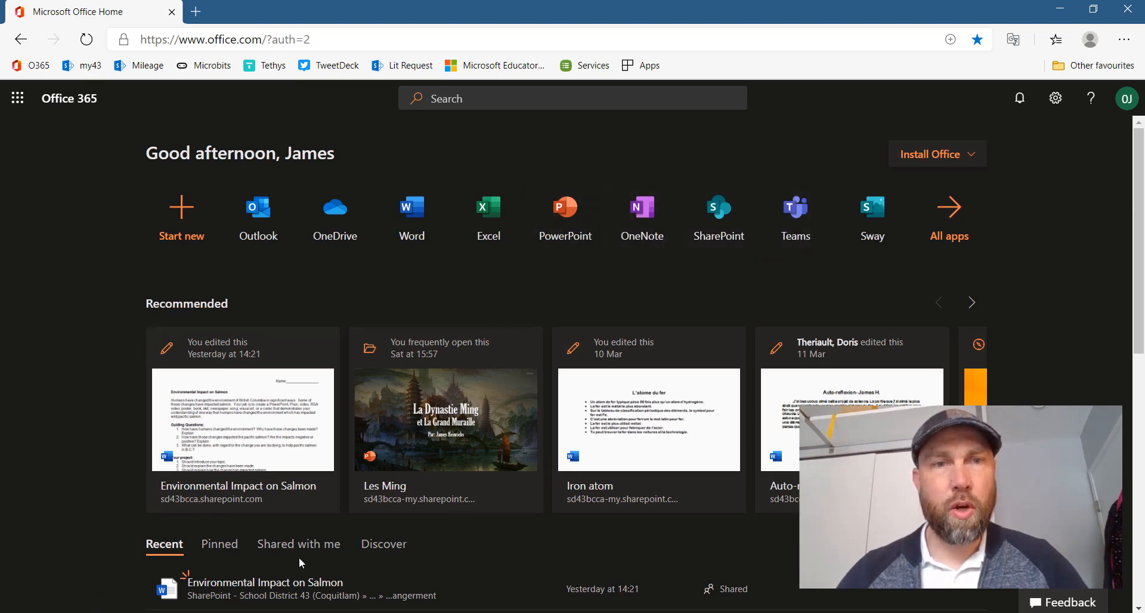
Step: Show the 'Shared with me' documents under Recommended on the Office 365 home page
{"action": "left_click", "coordinate": [299, 543]}
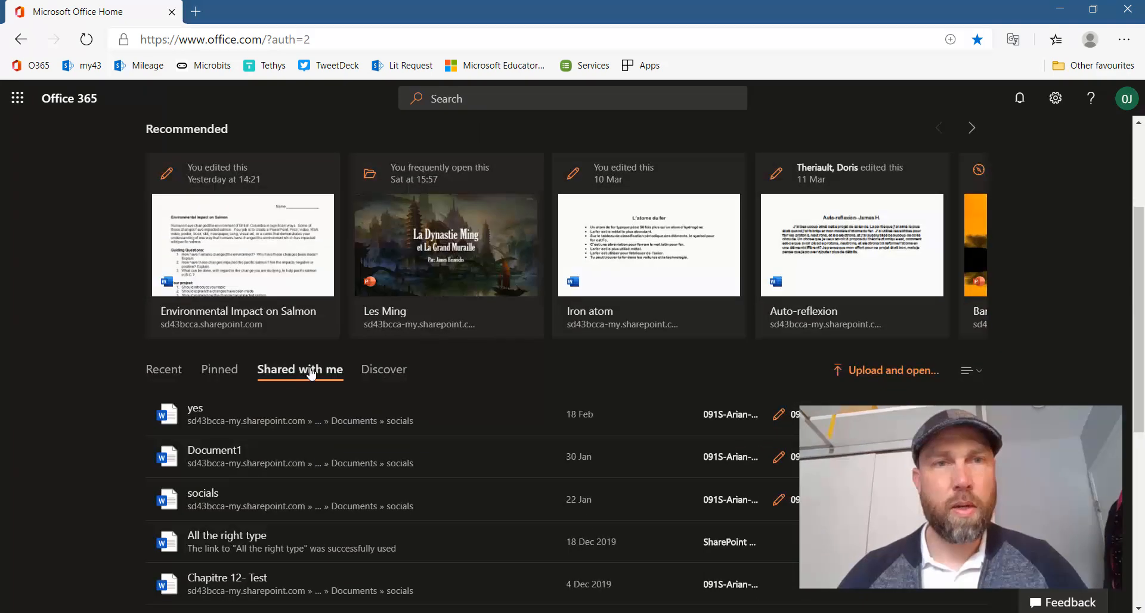
{"action": "scroll", "scroll_direction": "down", "scroll_amount": 3}
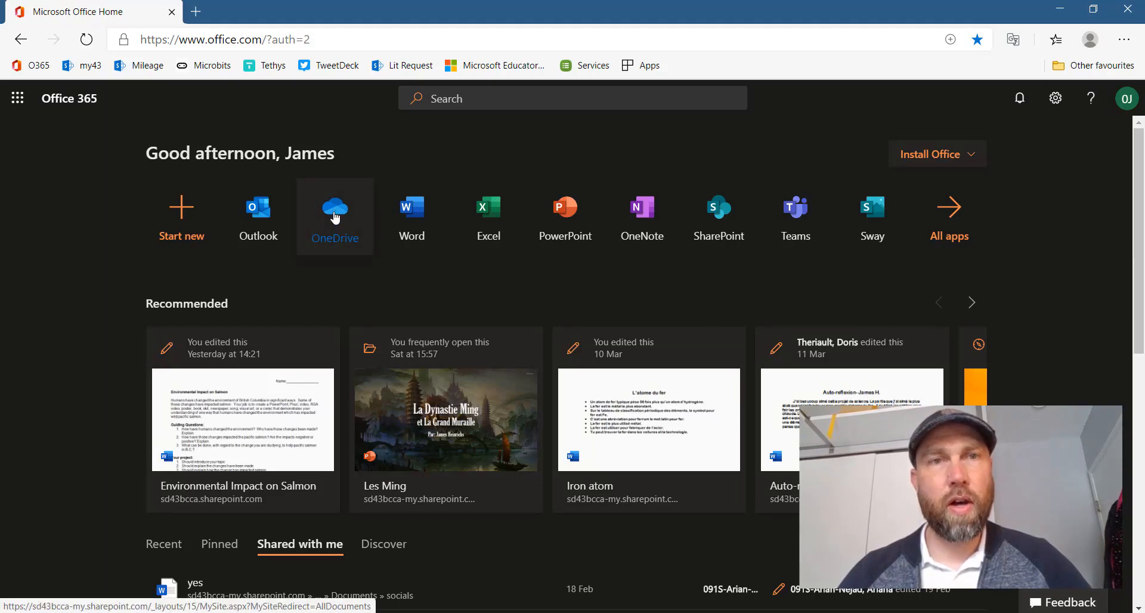
Step: Launch OneDrive and show the 'Shared with you' list of folders and documents
{"action": "left_click", "coordinate": [333, 211]}
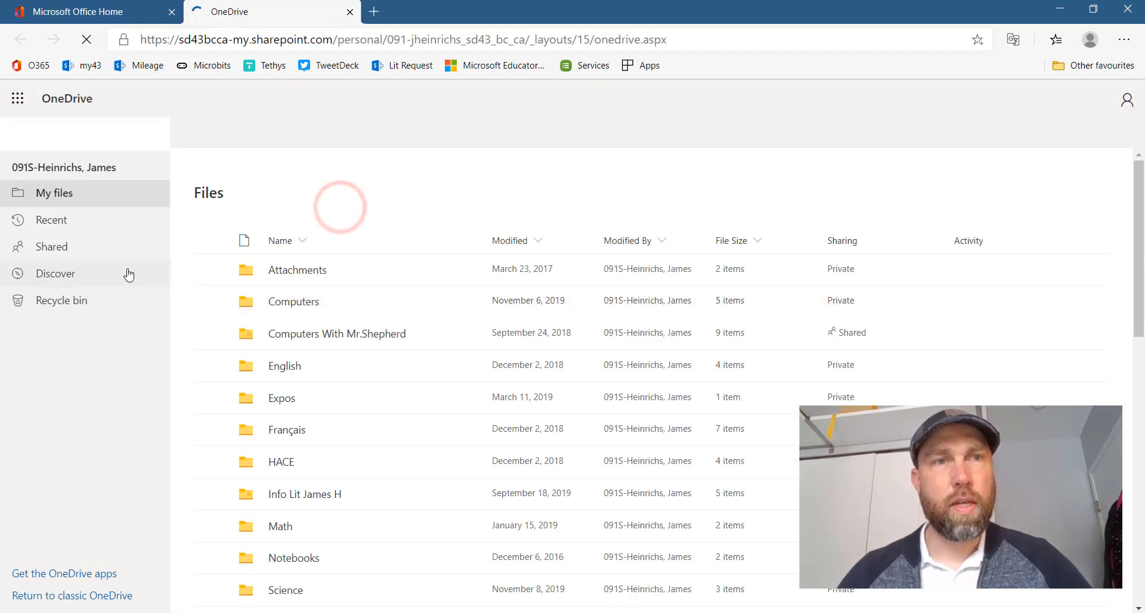
{"action": "left_click", "coordinate": [51, 247]}
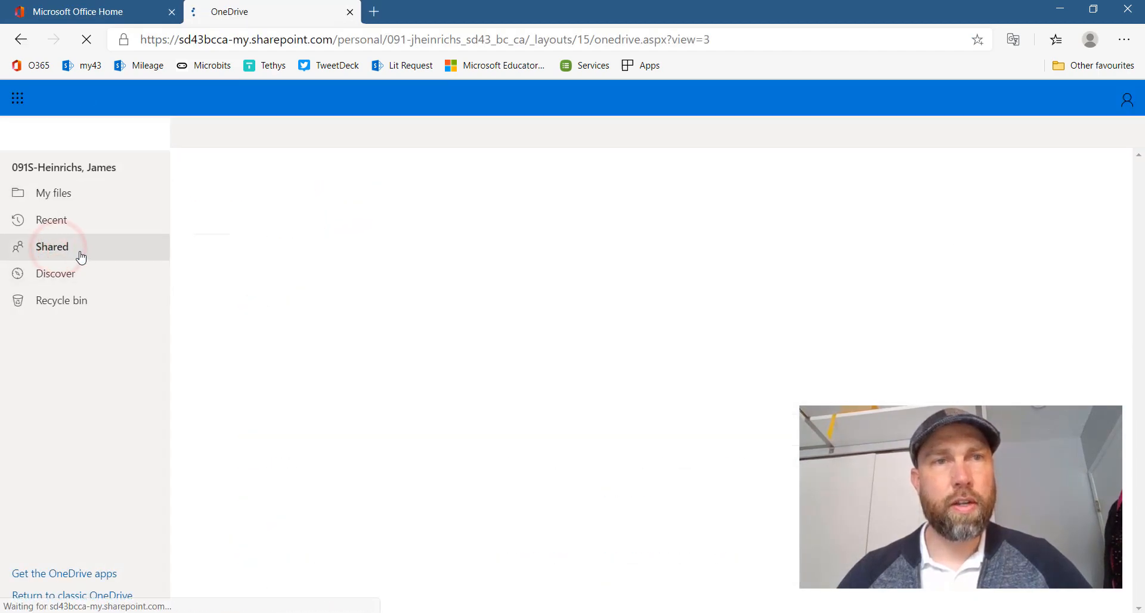
{"action": "left_click", "coordinate": [51, 245]}
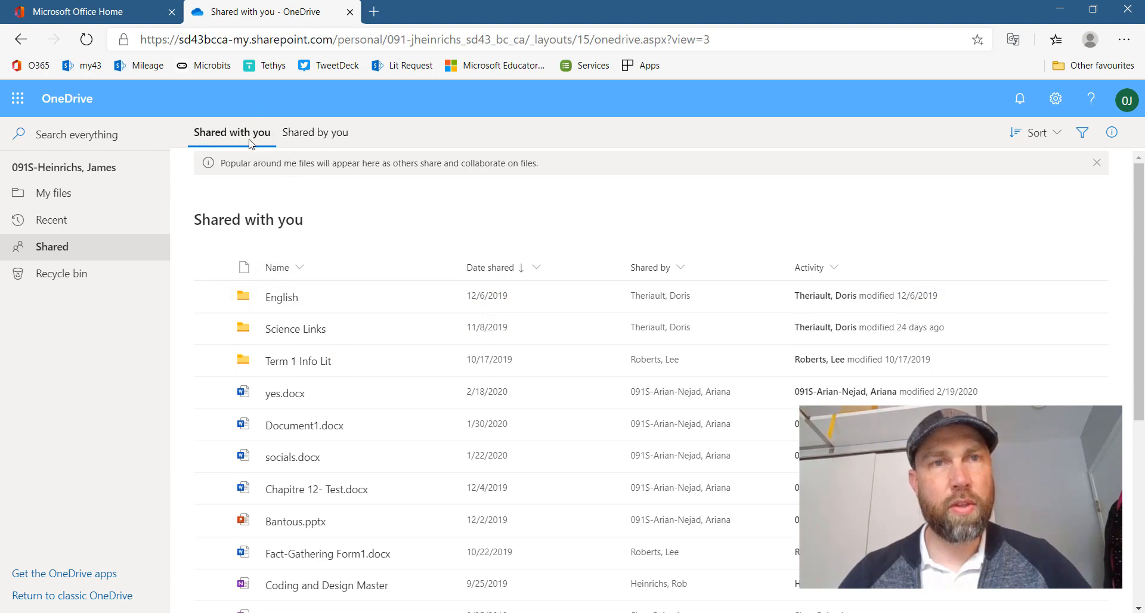
{"action": "mouse_move", "coordinate": [340, 135]}
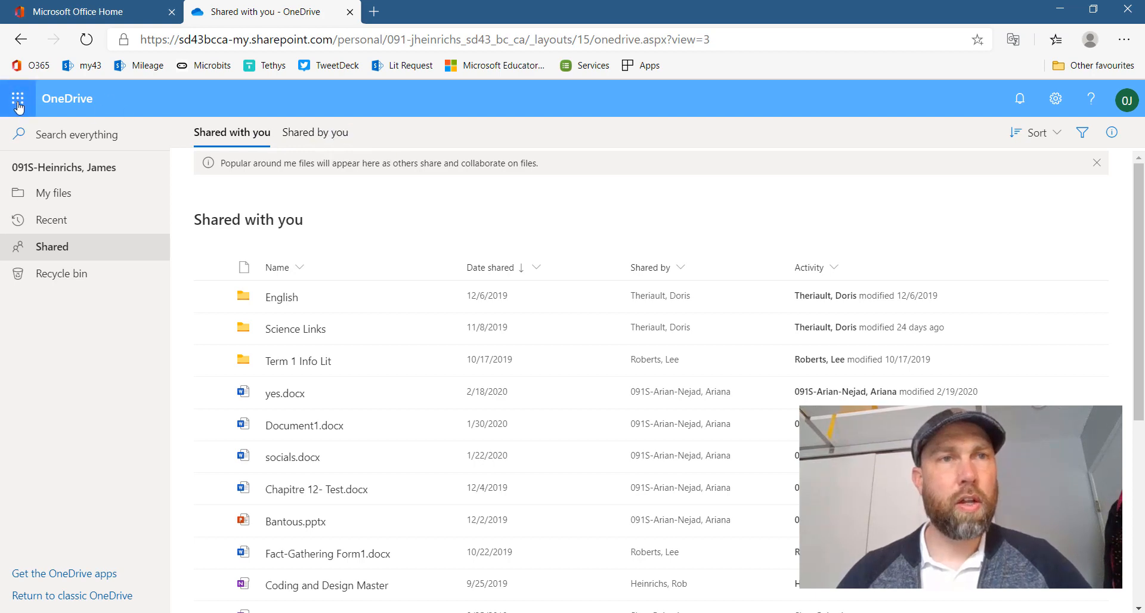
{"action": "mouse_move", "coordinate": [18, 99]}
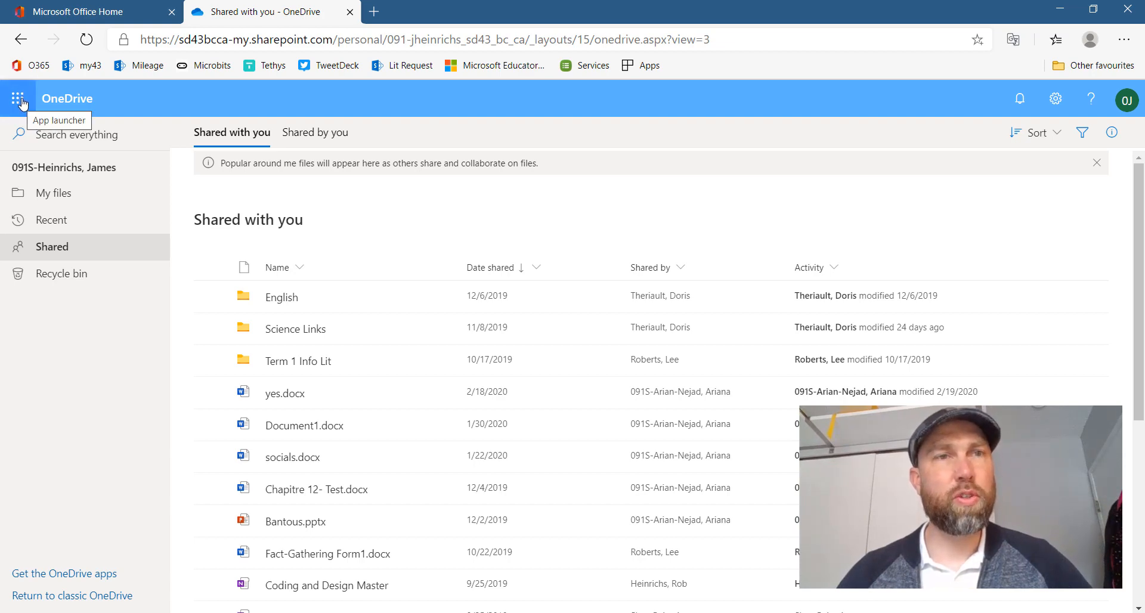
Step: Return to the Office 365 home page and launch Outlook webmail in a new tab
{"action": "left_click", "coordinate": [17, 99]}
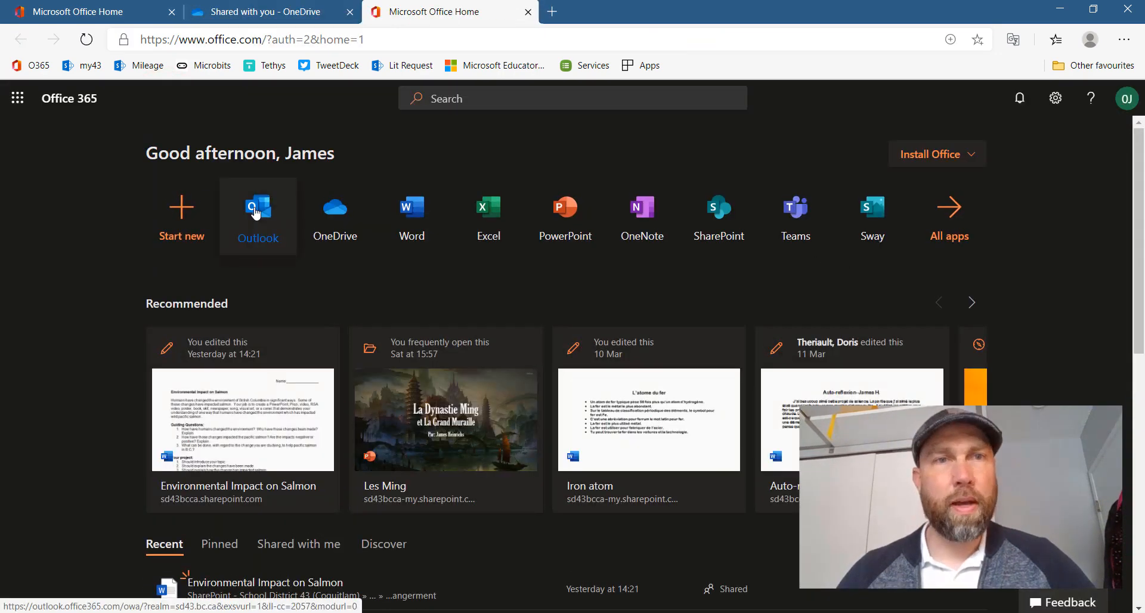
{"action": "left_click", "coordinate": [258, 207]}
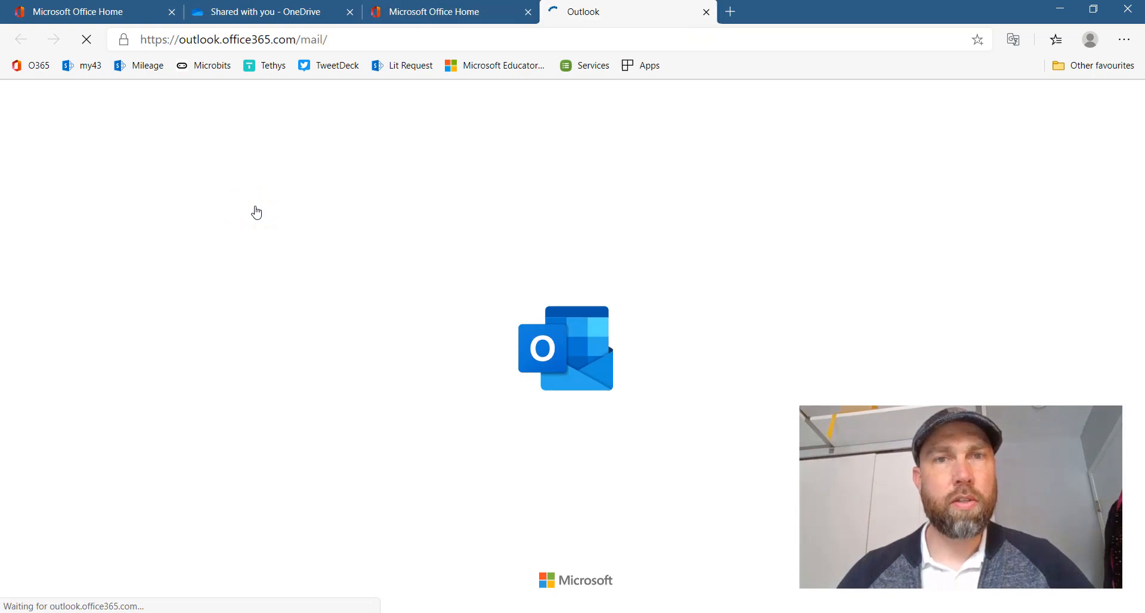